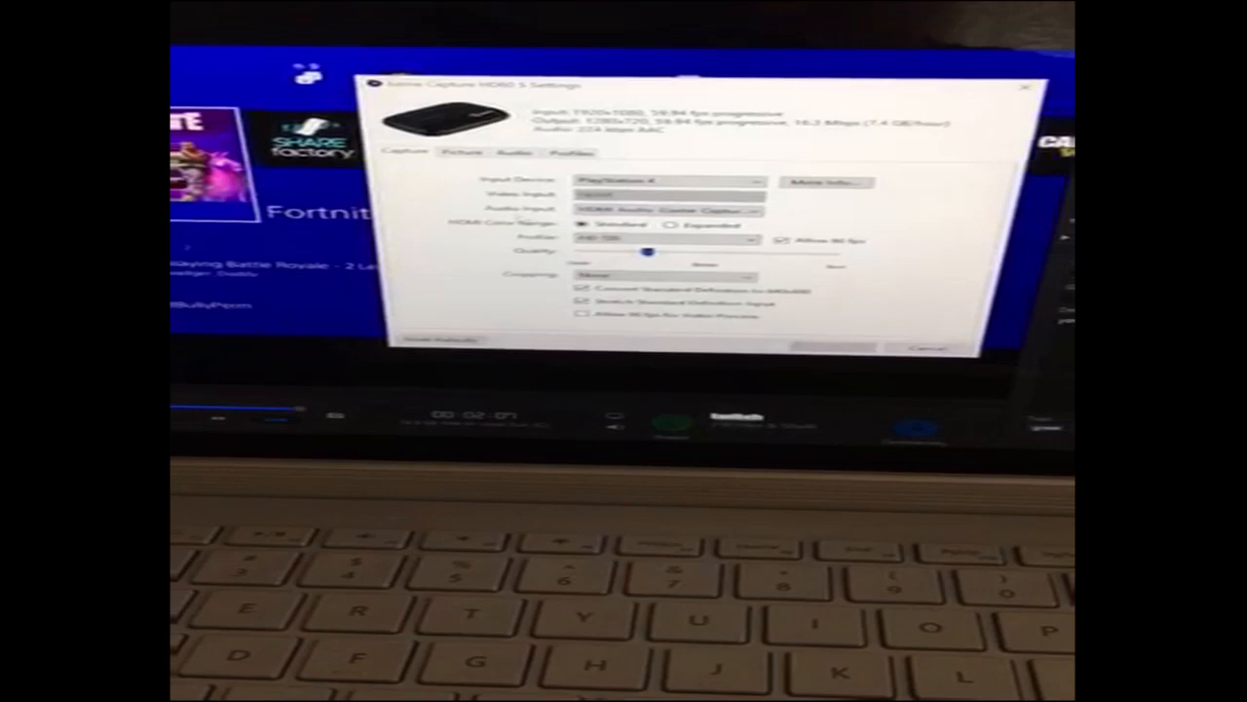
Set the Audio Input to Analog Audio (Game Capture HD60 S) instead of HDMI audio
{"action": "left_click", "coordinate": [667, 211]}
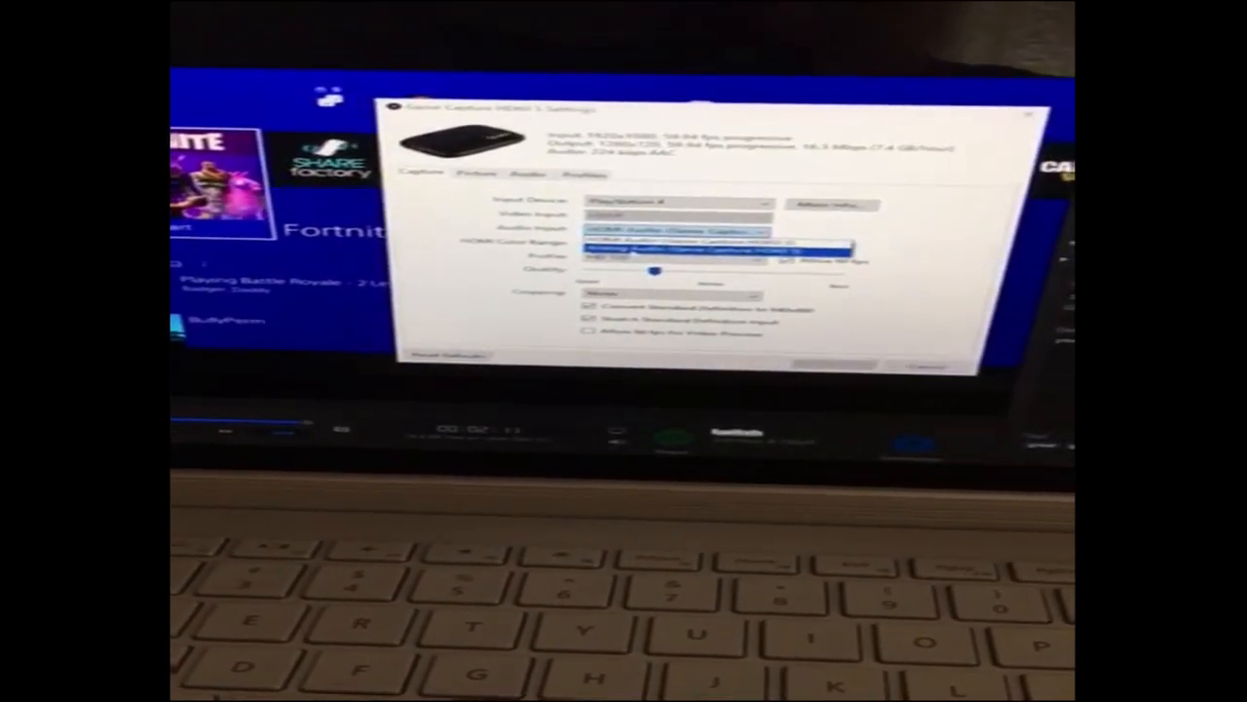
{"action": "left_click", "coordinate": [677, 250]}
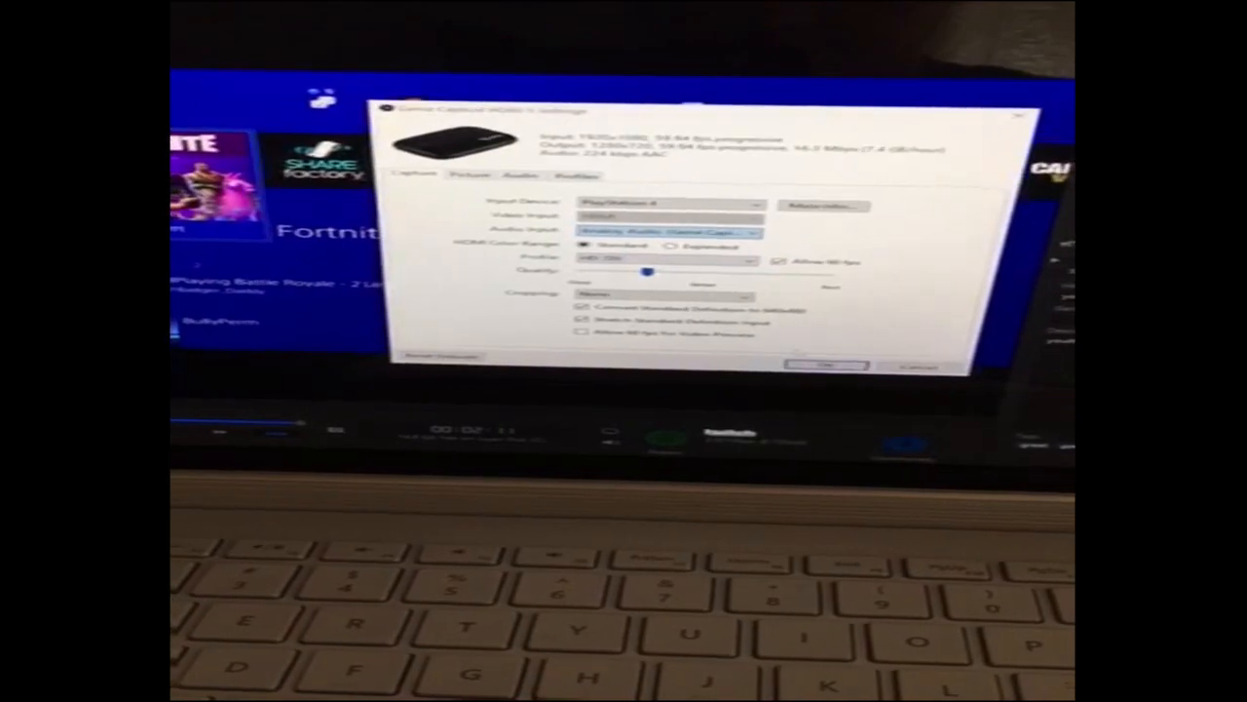